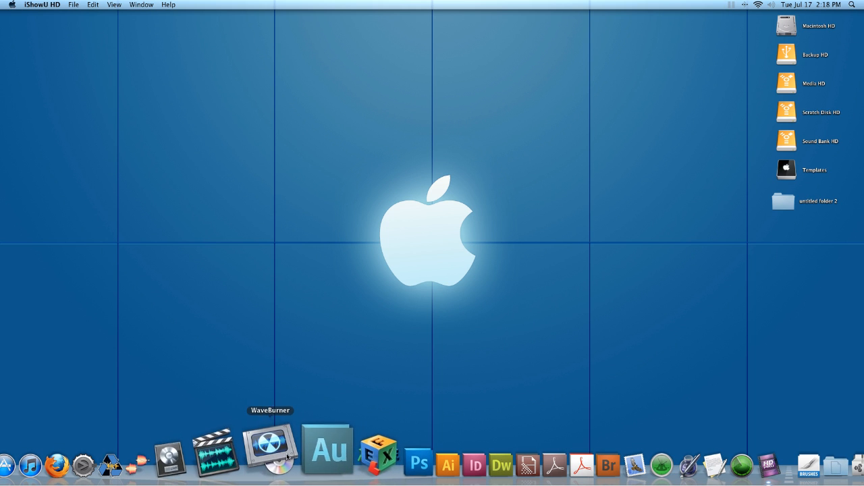
{"action": "mouse_move", "coordinate": [473, 449]}
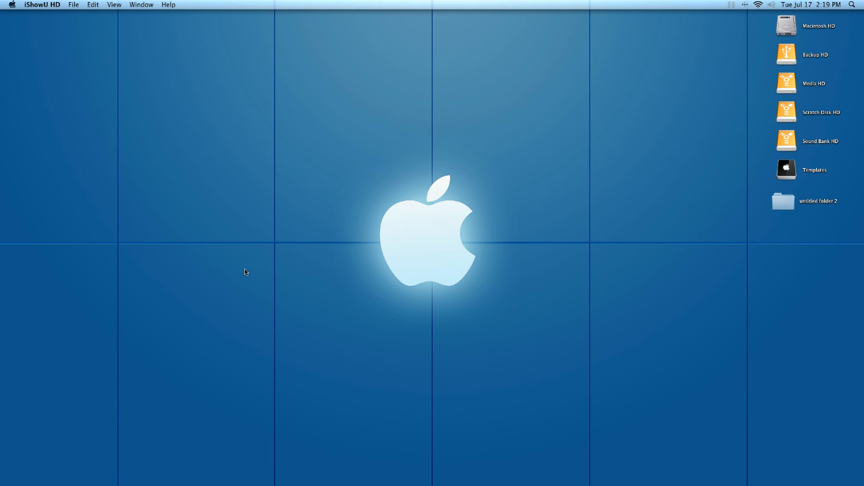
Step: Search Spotlight for Stickies to reach the note with the Dock spacer-tile command
{"action": "type", "text": "sti"}
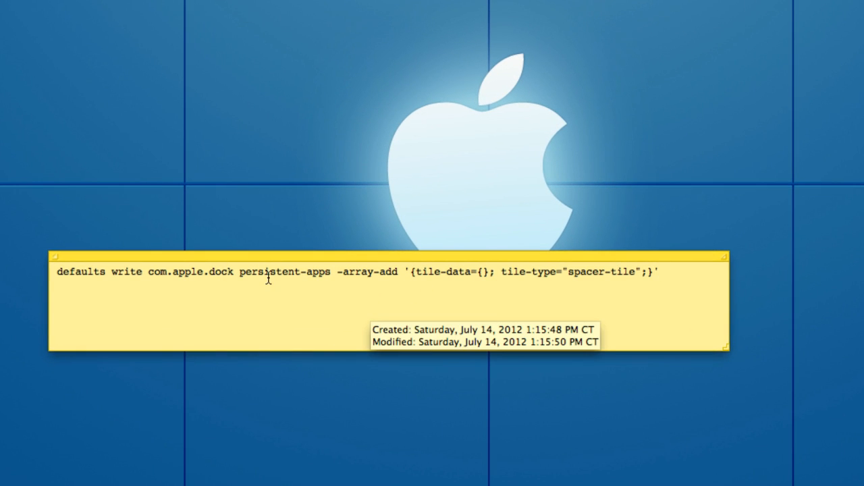
{"action": "mouse_move", "coordinate": [197, 271]}
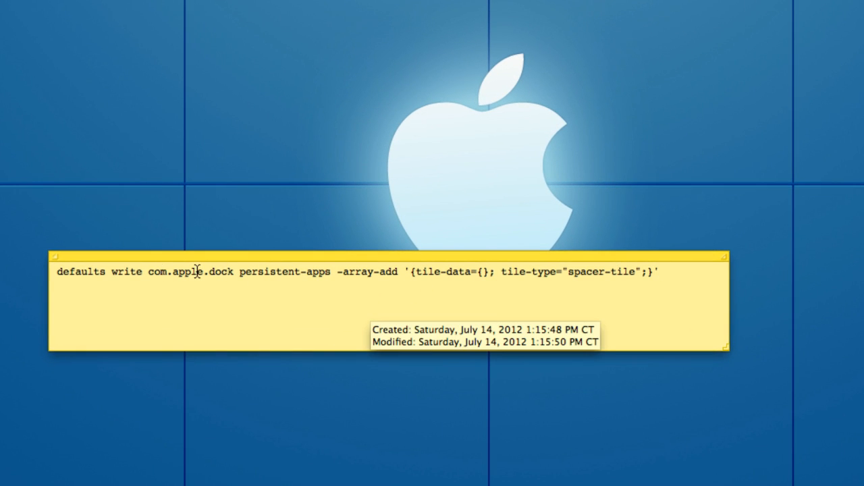
{"action": "mouse_move", "coordinate": [570, 241]}
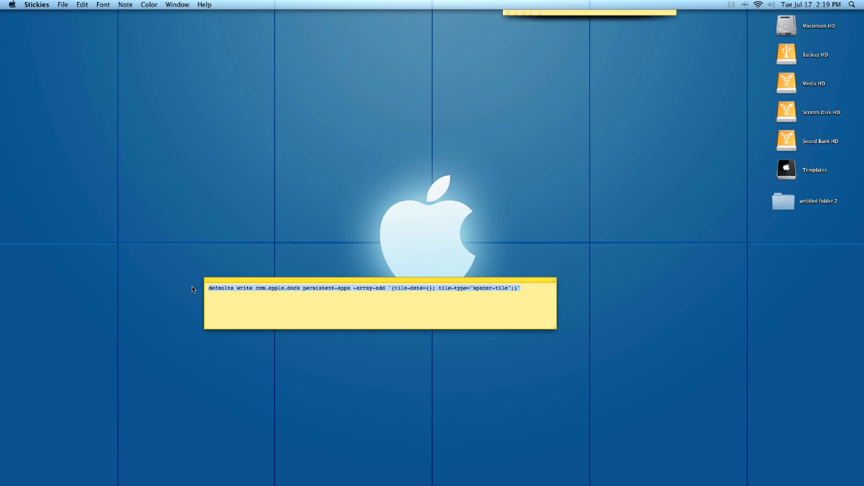
Step: Launch Terminal from a Spotlight search for 'term'
{"action": "type", "text": "term"}
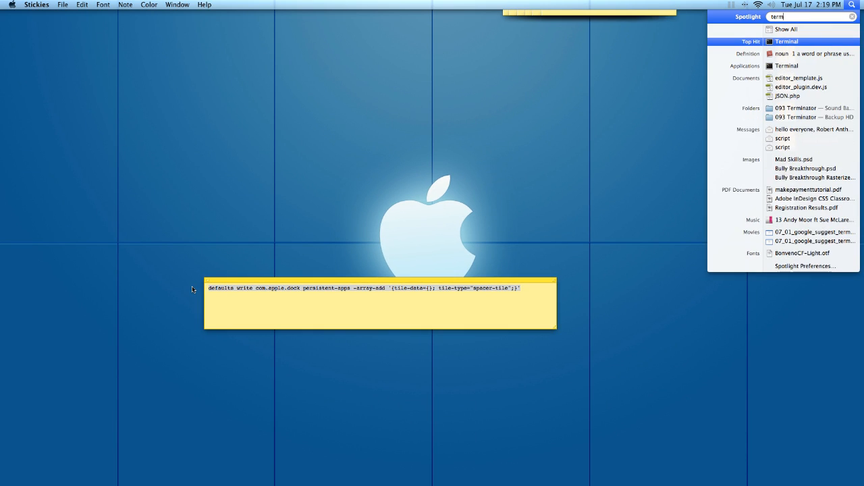
{"action": "left_click", "coordinate": [787, 41]}
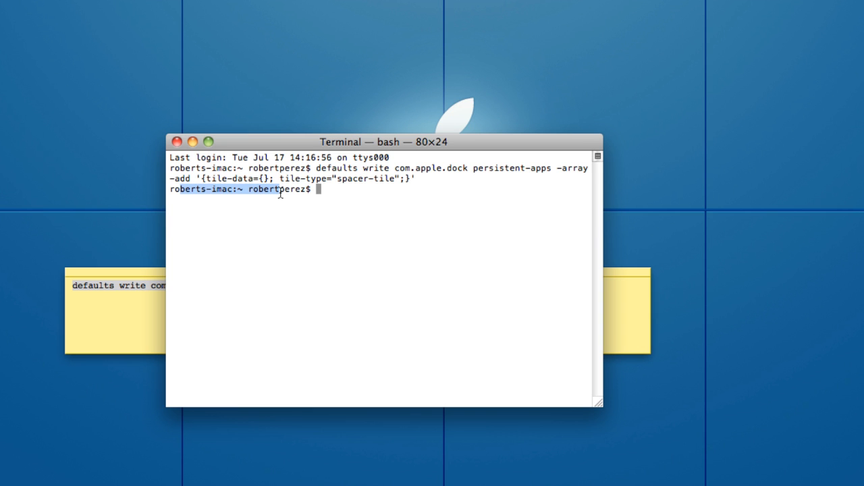
{"action": "mouse_move", "coordinate": [326, 173]}
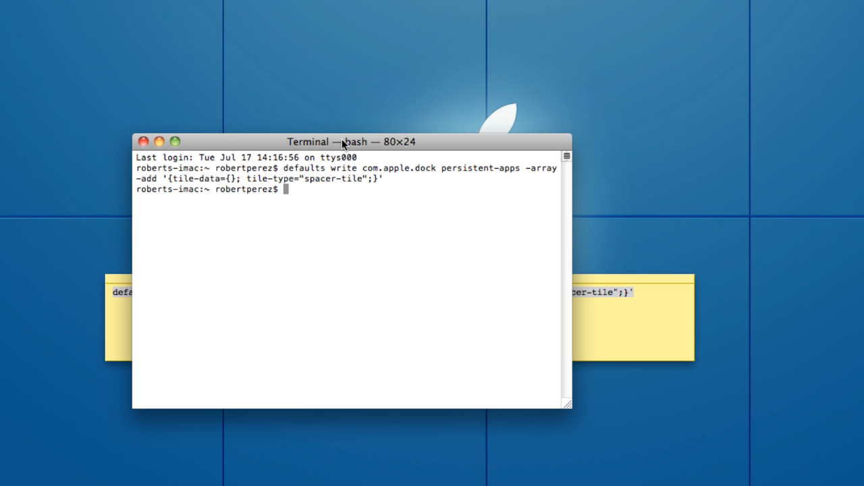
Step: Enter 'killall Dock' to relaunch the Dock with the spacer tile
{"action": "type", "text": "killall"}
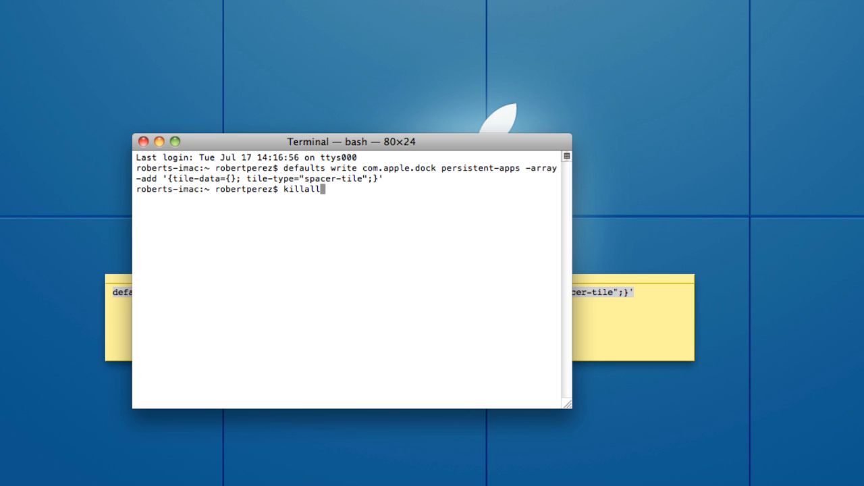
{"action": "type", "text": "D"}
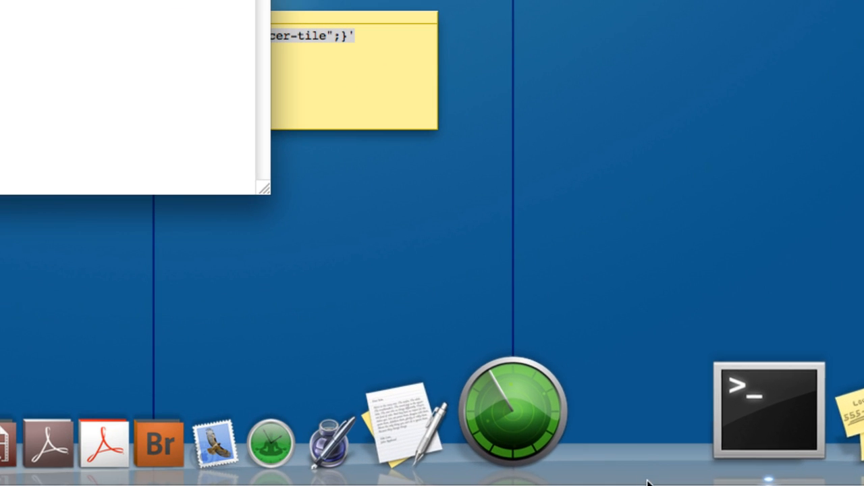
{"action": "mouse_move", "coordinate": [648, 469]}
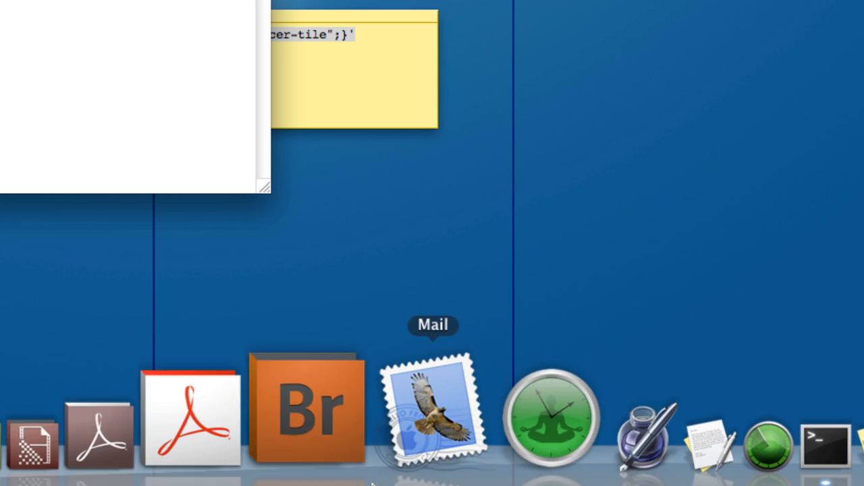
Step: Rerun the spacer-tile command for three more gaps, then enter 'killall Dock'
{"action": "key", "text": "Return"}
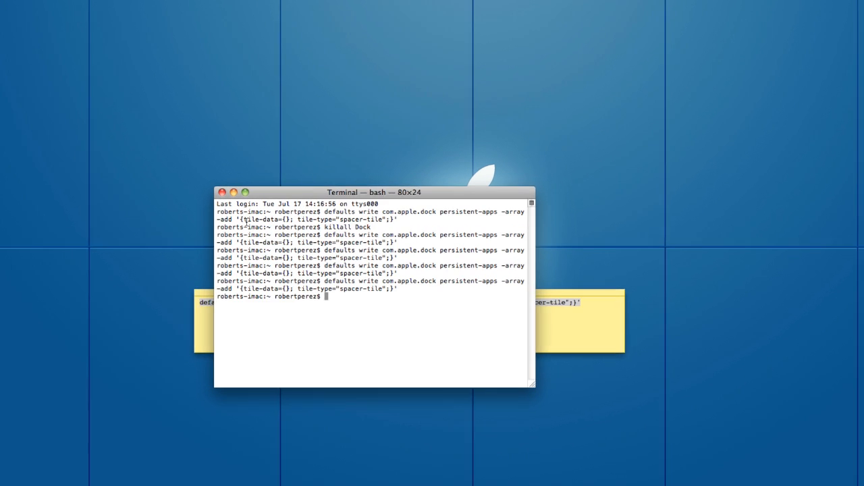
{"action": "type", "text": "ki"}
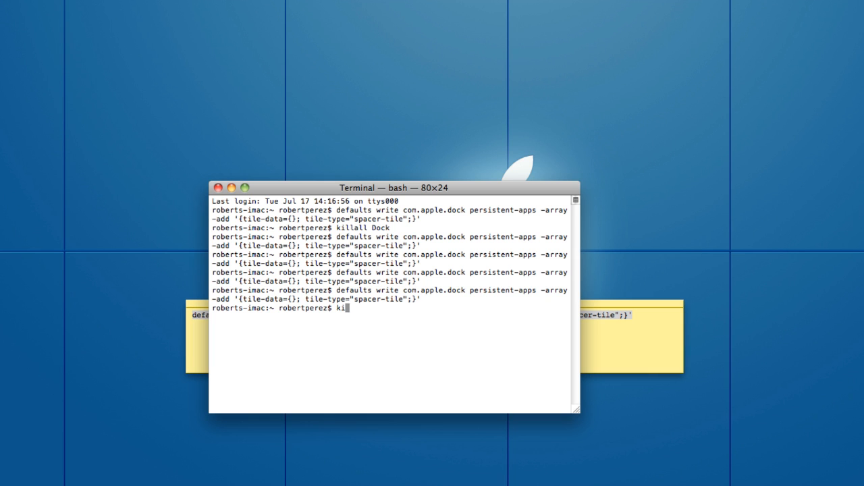
{"action": "type", "text": "llall Dock"}
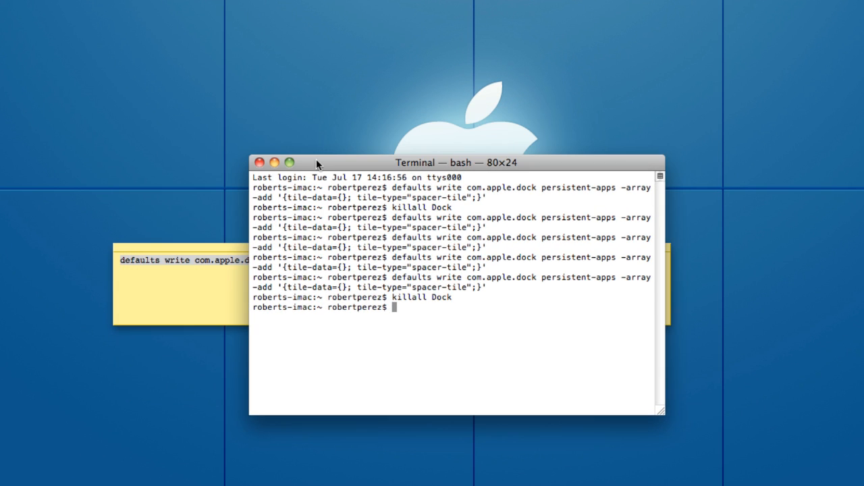
{"action": "mouse_move", "coordinate": [443, 338]}
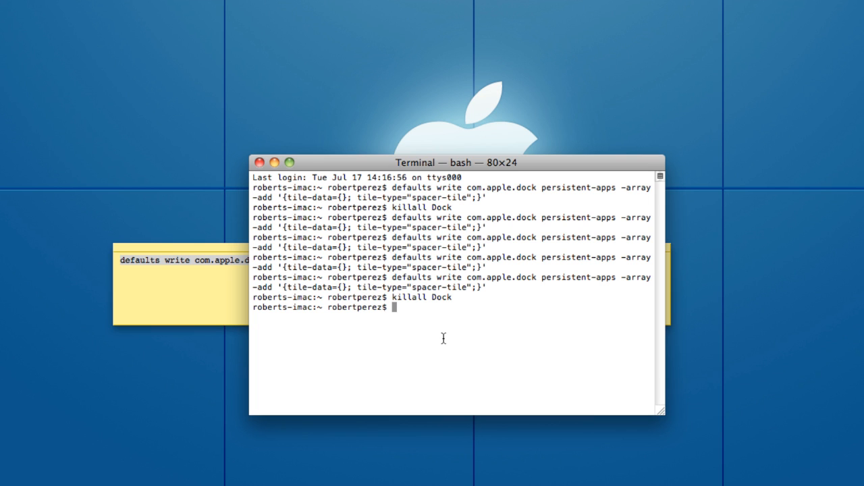
{"action": "type", "text": "exit"}
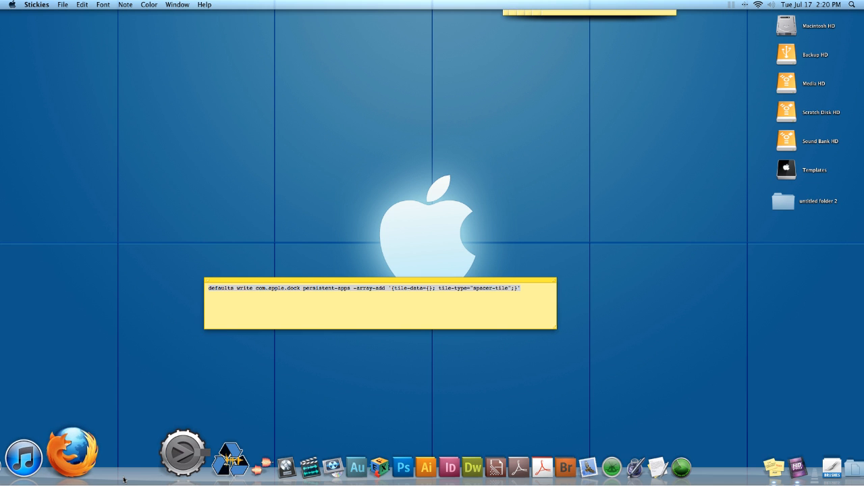
{"action": "mouse_move", "coordinate": [603, 449]}
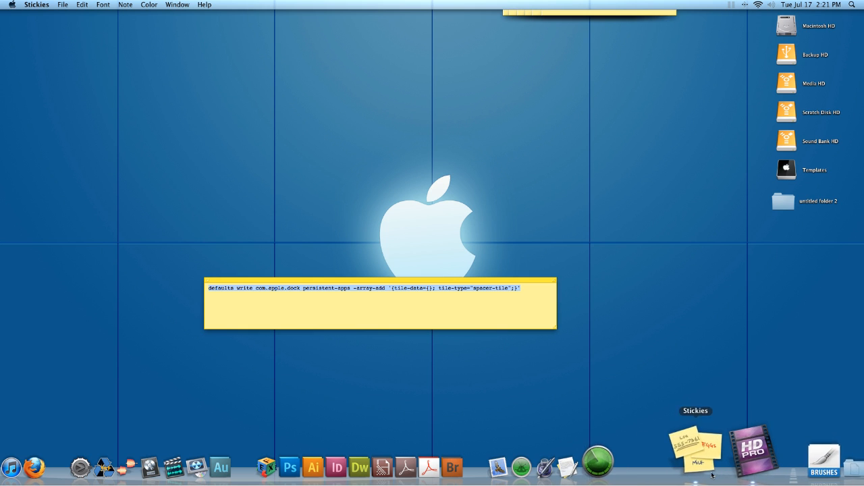
{"action": "mouse_move", "coordinate": [731, 456]}
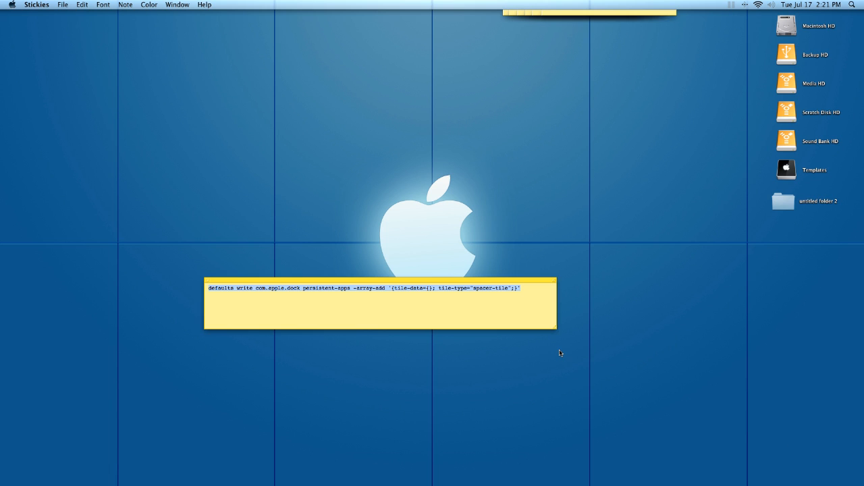
{"action": "mouse_move", "coordinate": [445, 304]}
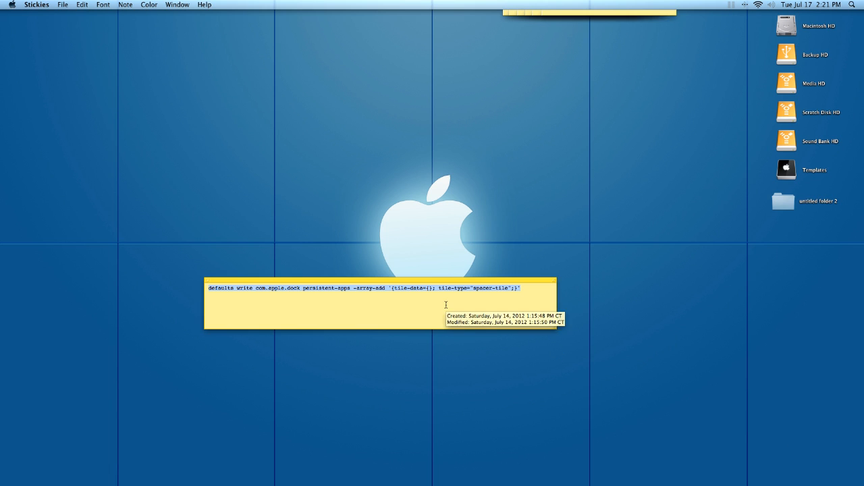